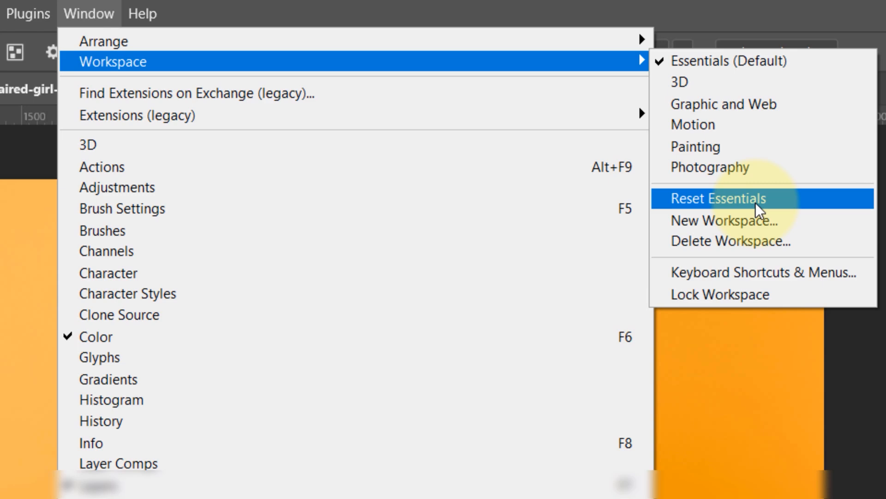
Step: Reset the Essentials workspace to its default panel layout
left_click(718, 199)
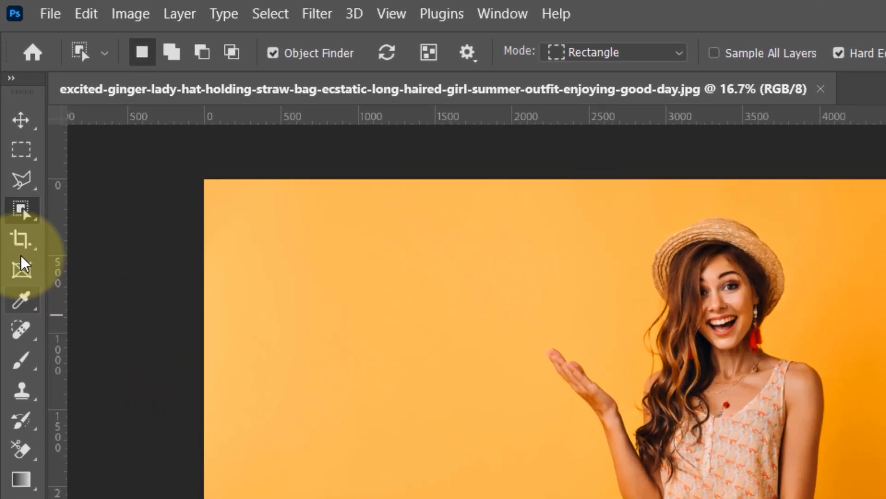
Step: Select the woman from head to feet with the Object Selection Tool rectangle
left_click(21, 209)
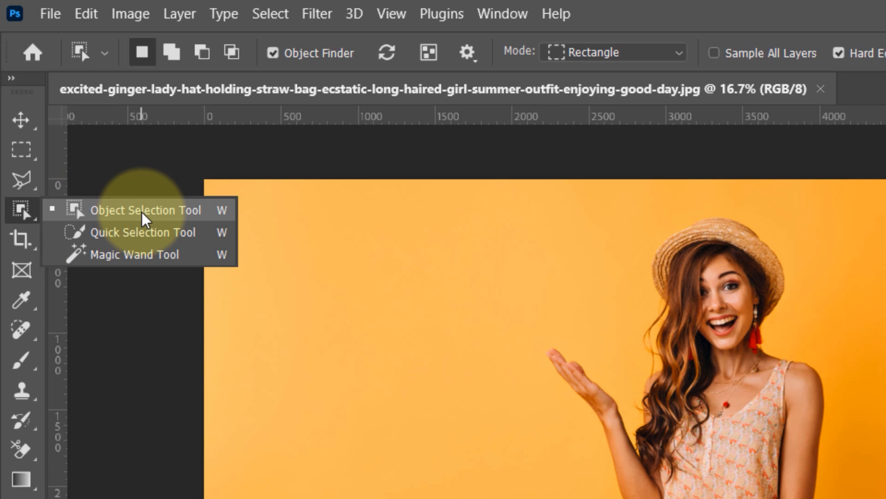
left_click(145, 210)
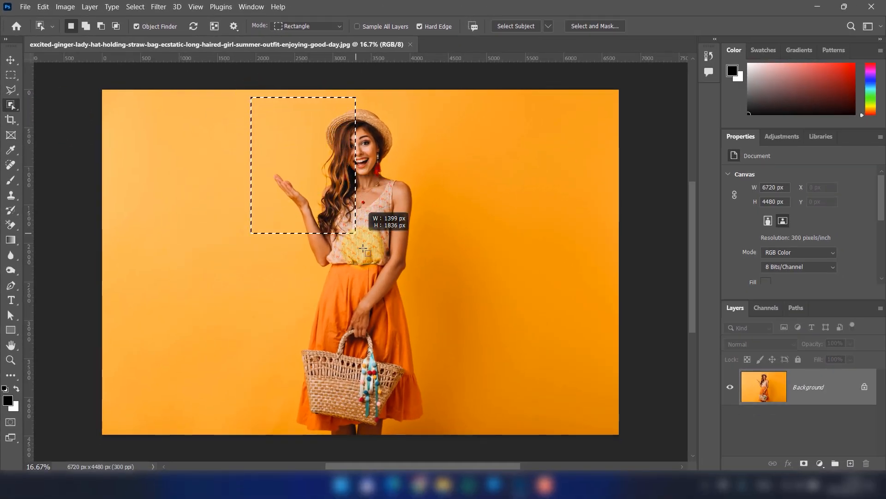
left_click_drag(357, 237, 438, 440)
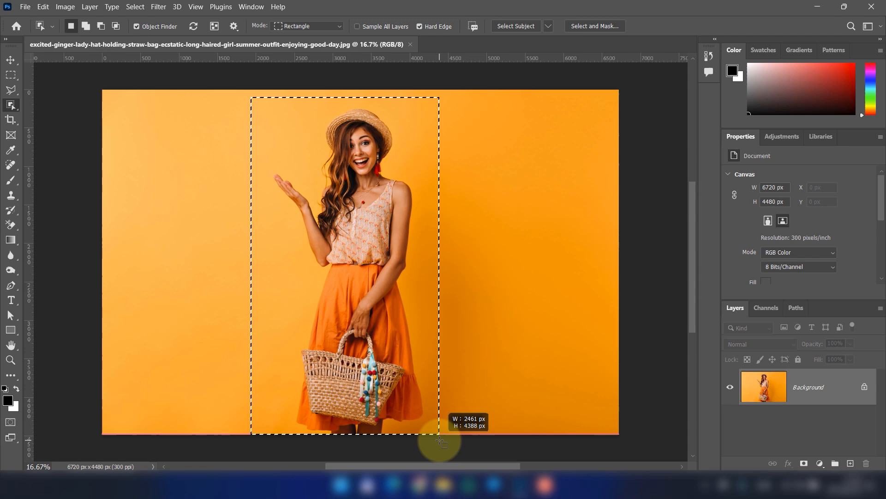
mouse_move(518, 348)
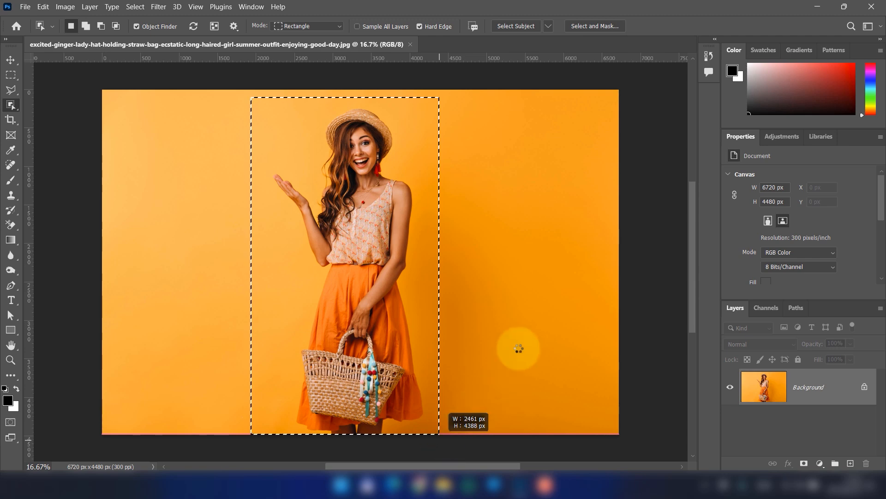
left_click(514, 26)
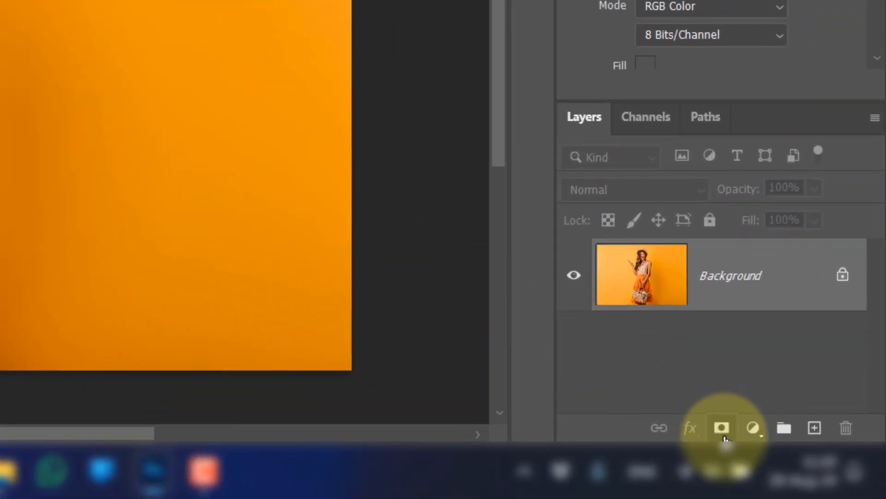
Step: Add a layer mask so the orange backdrop disappears behind the selected woman
left_click(722, 428)
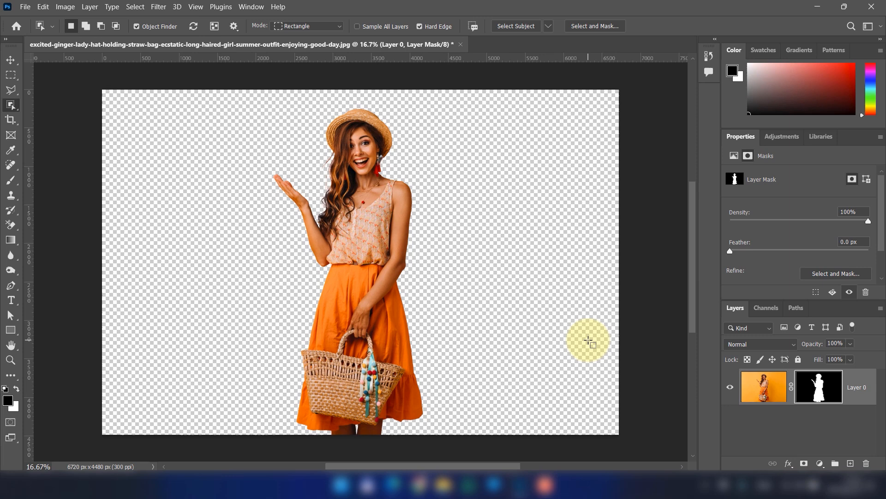
mouse_move(502, 343)
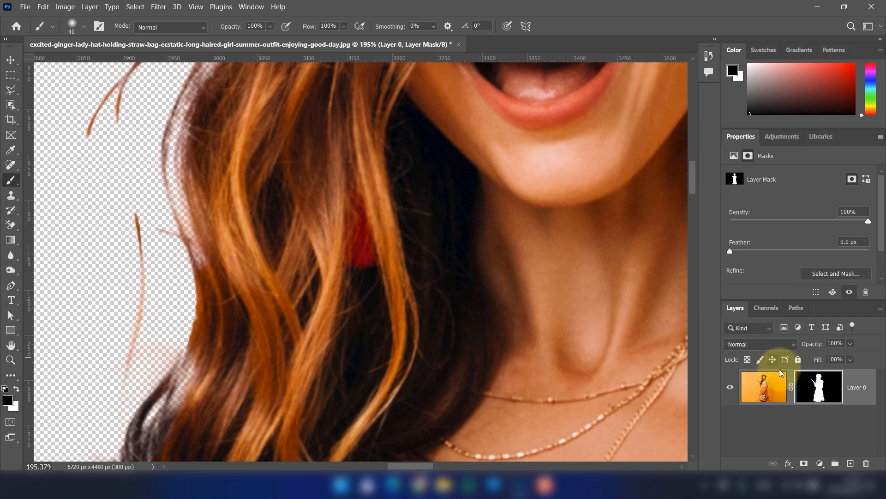
Step: Paint black on the layer mask to erase the orange fringe beside her hair
left_click(142, 272)
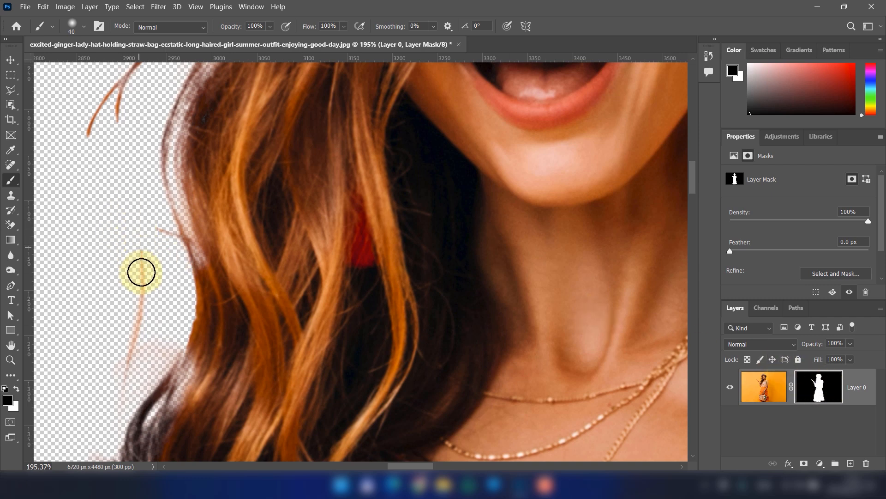
left_click_drag(141, 272, 166, 336)
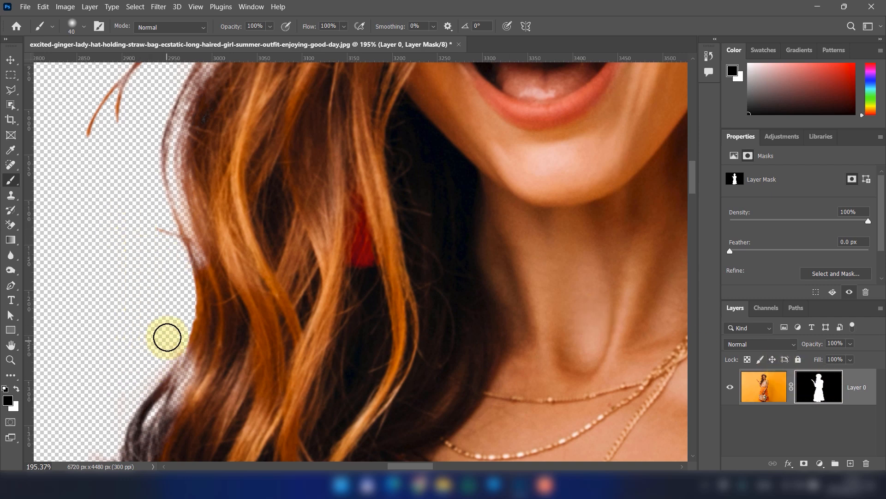